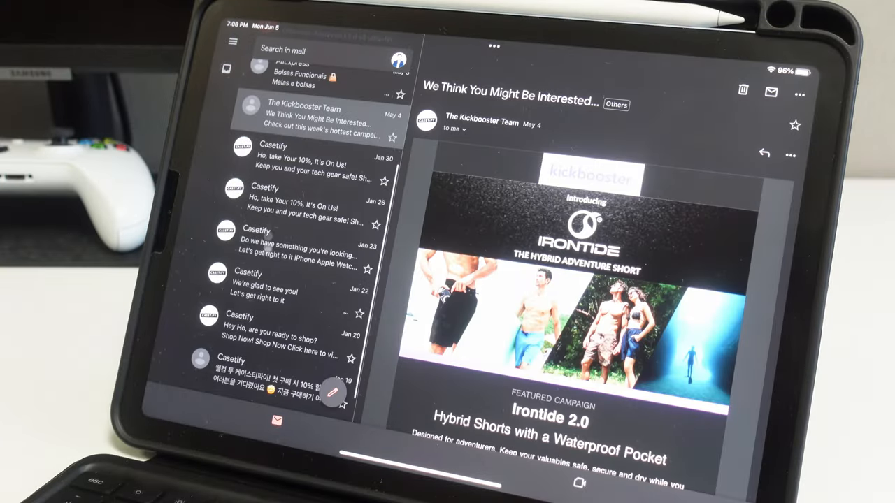
Read the two Casetify promo emails, then the AliExpress email recommending a Keychron keyboard.
left_click(279, 328)
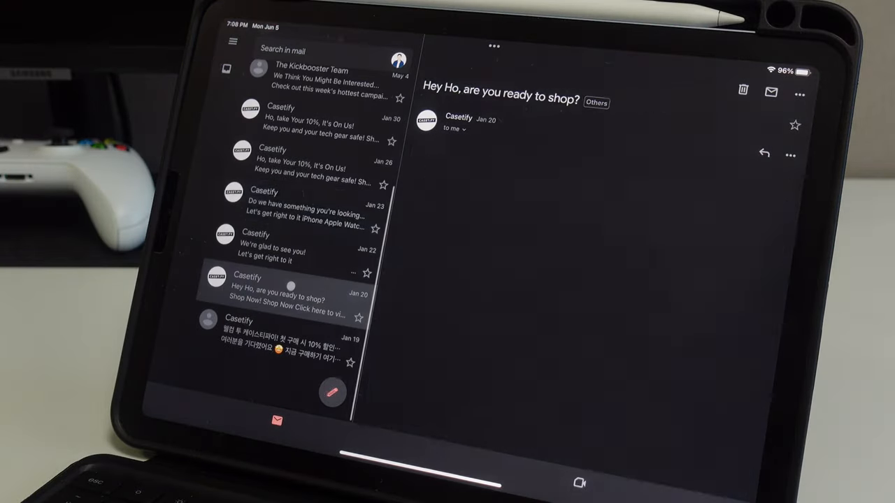
left_click(300, 246)
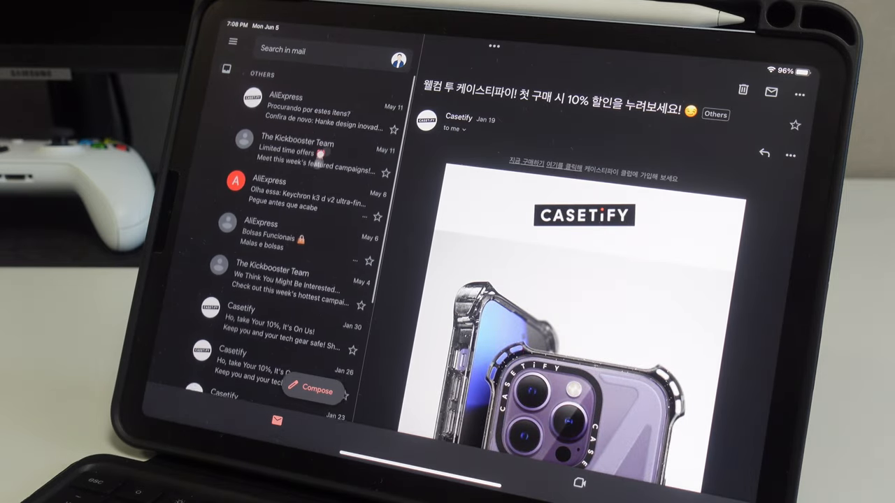
left_click(300, 192)
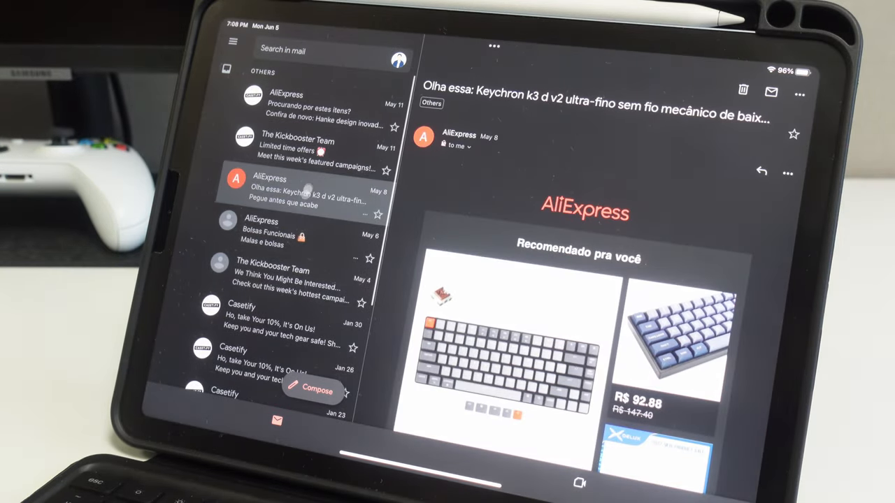
left_click(310, 390)
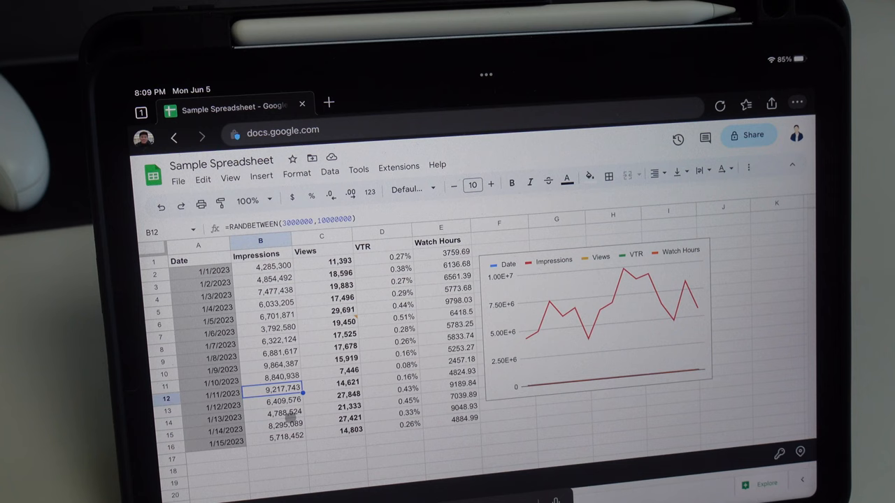
left_click(342, 322)
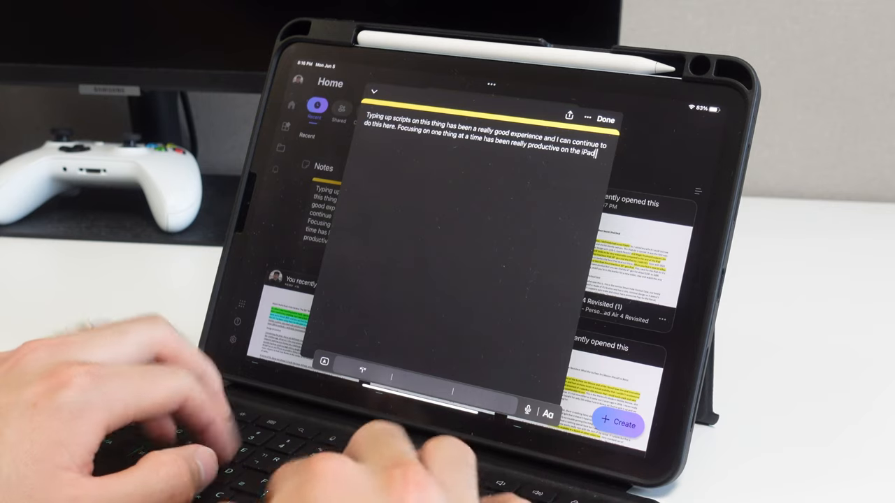
Add 'and I can see myself doing this often at a cafe' to the script note.
type("and I can see myself doing this o")
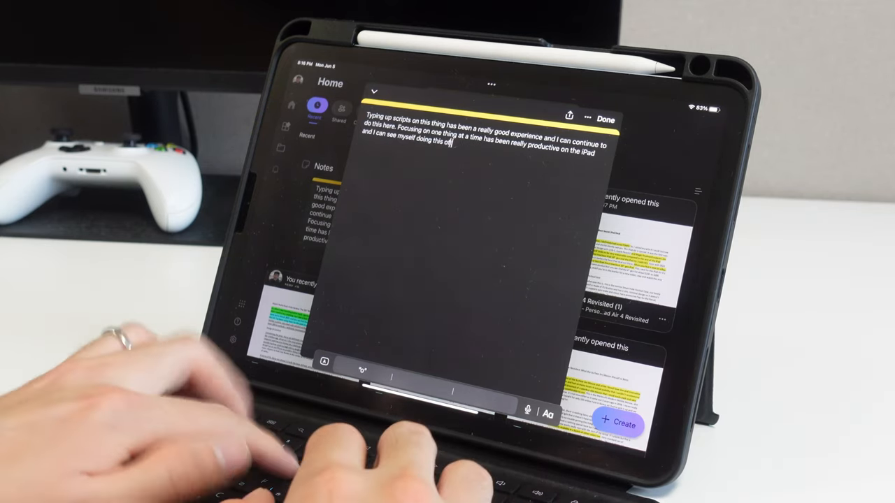
type("ften at a cafe")
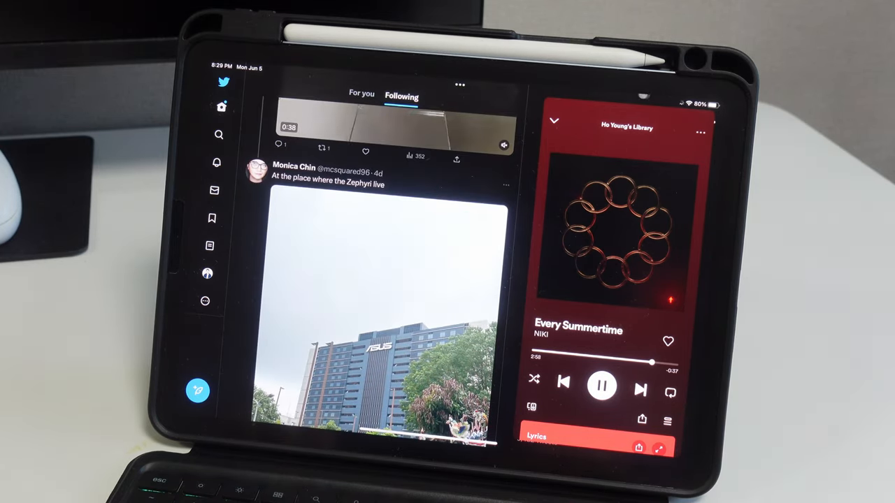
left_click(641, 389)
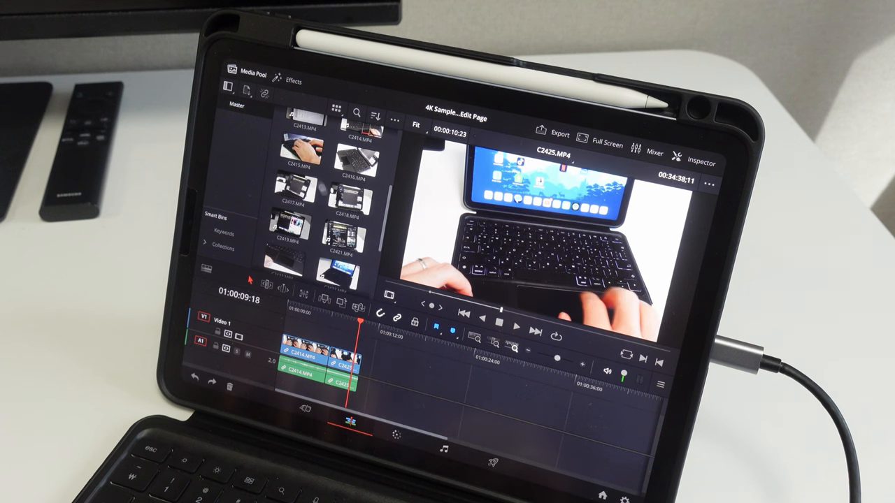
Queue the timeline on the Deliver page and render the 4K Sample Video Export MP4.
left_click(342, 230)
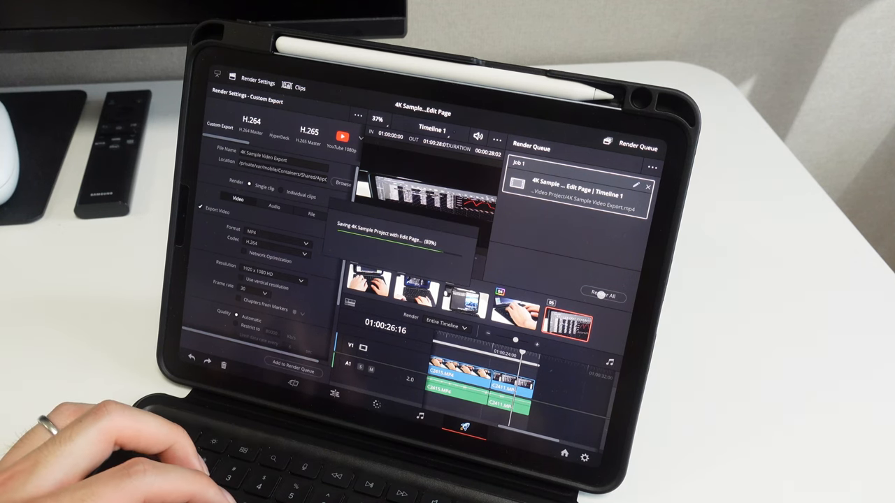
left_click(601, 295)
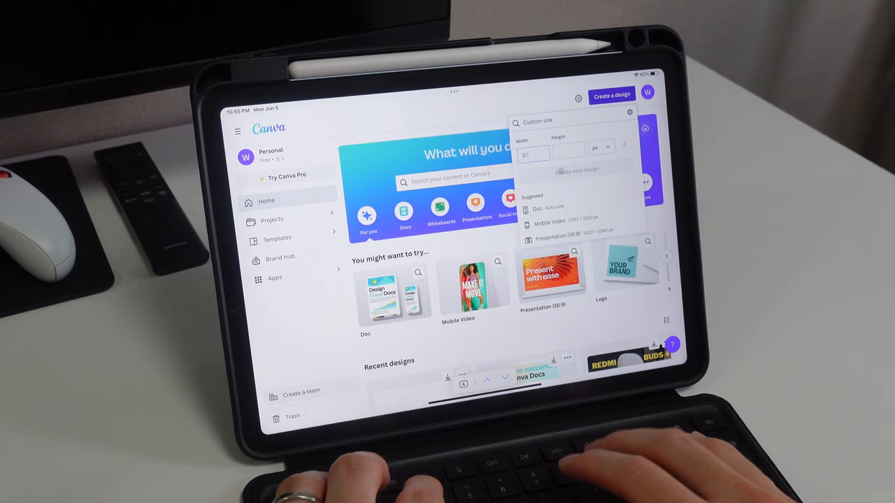
left_click(577, 170)
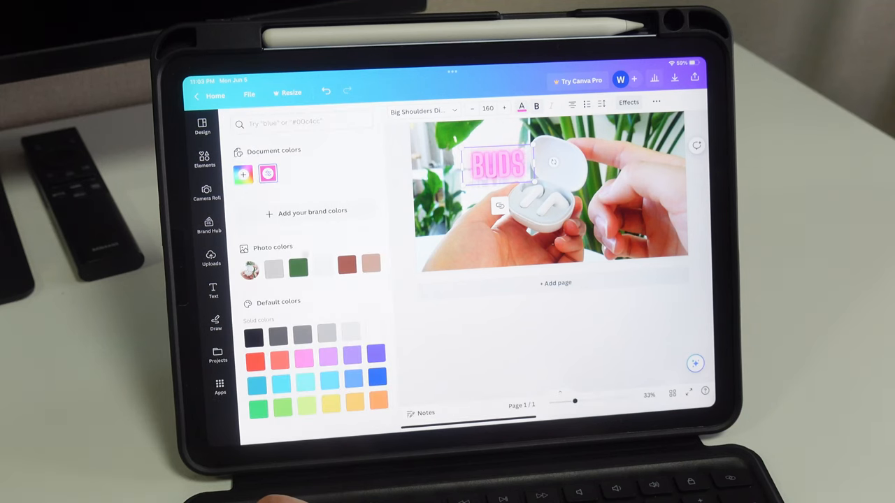
Recolour the BUDS headline with Default colors swatches, trying a second shade.
left_click(328, 377)
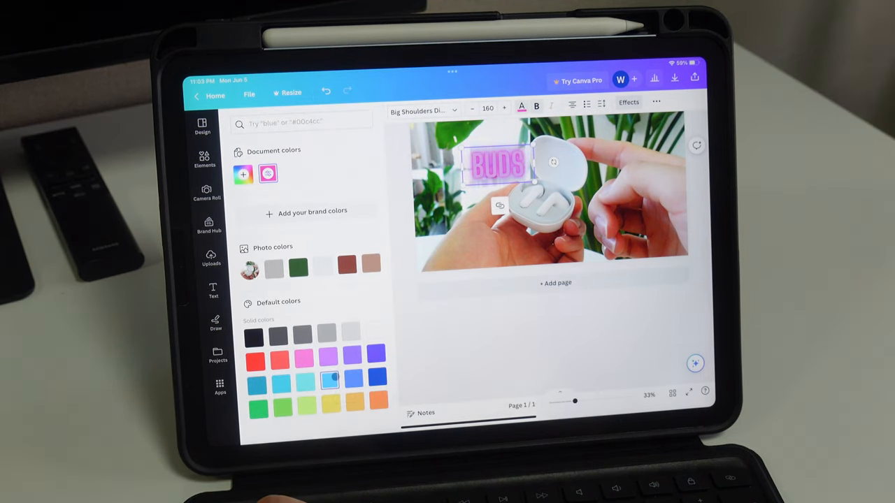
left_click(674, 78)
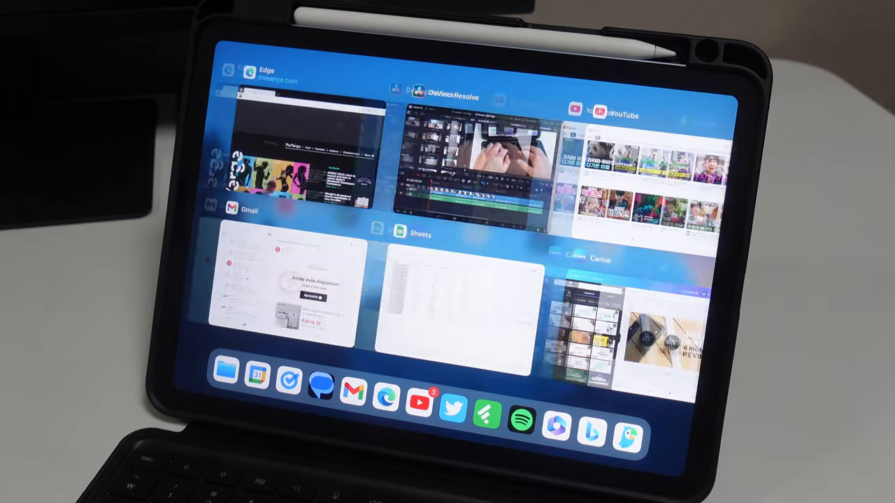
Open a running app from its card in the App Switcher.
left_click(301, 154)
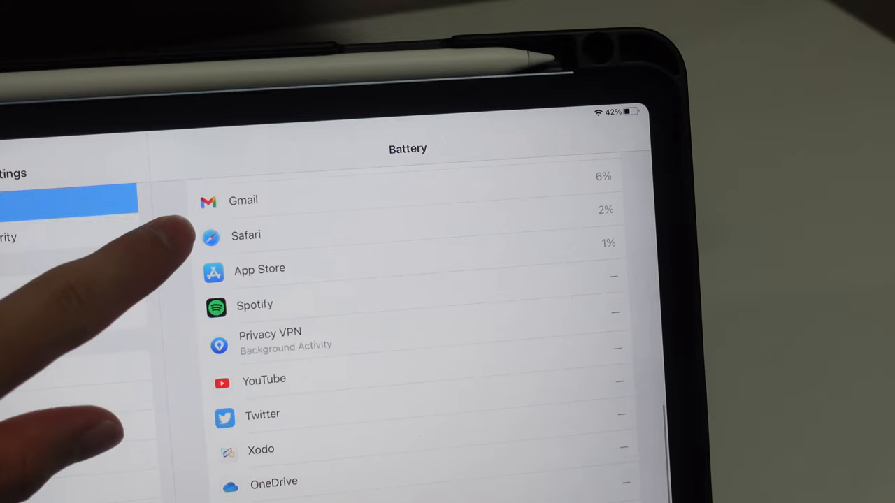
Scroll the Battery page to the per-app usage list for Gmail, Safari and others.
scroll("up", 3)
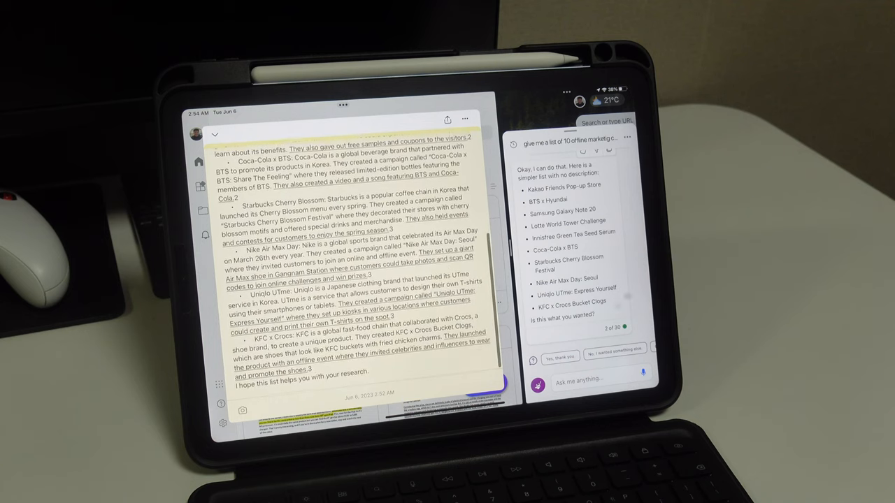
Type 'chagri' while the campaign notes sit beside the Bing chat in Split View.
type("chagri")
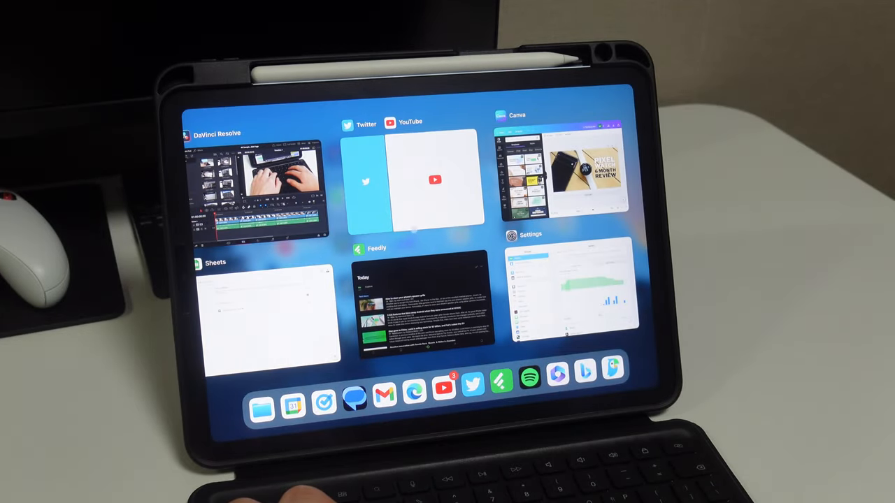
Look over the running app cards and return to the Microsoft 365 notes.
left_click(424, 301)
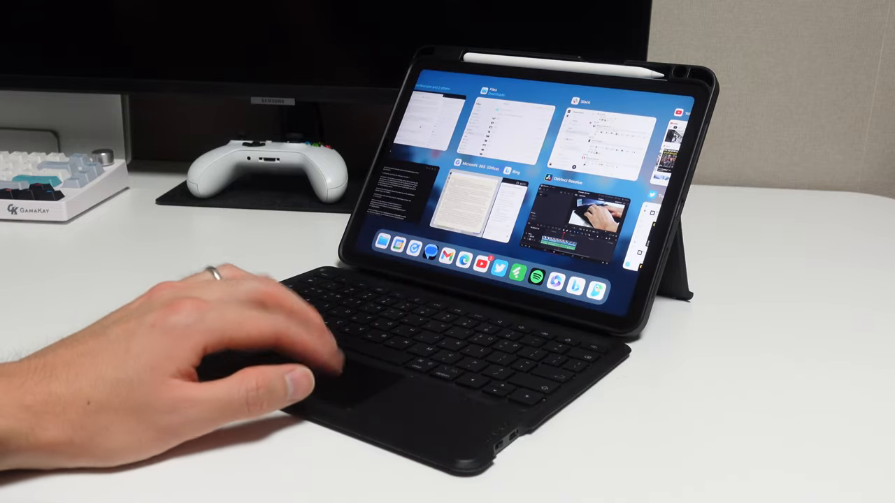
left_click(580, 203)
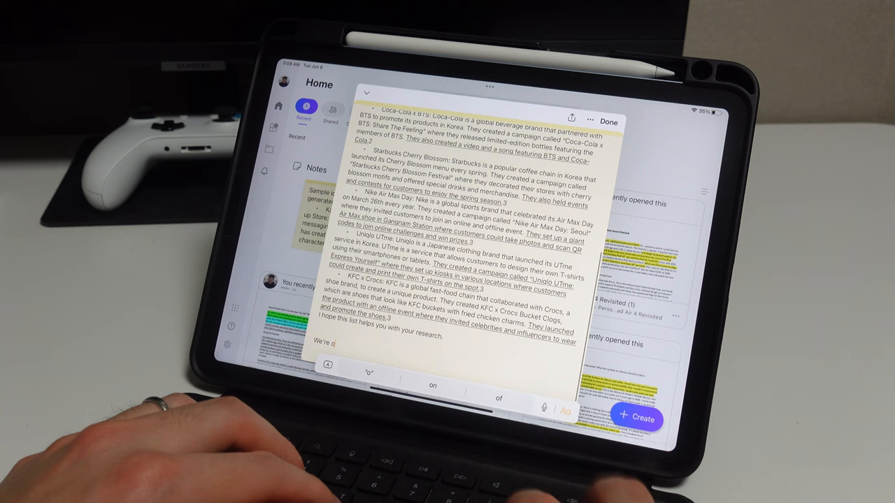
Add 'going to start typing the script now on this' to the note's end.
type("going to start typing aup a")
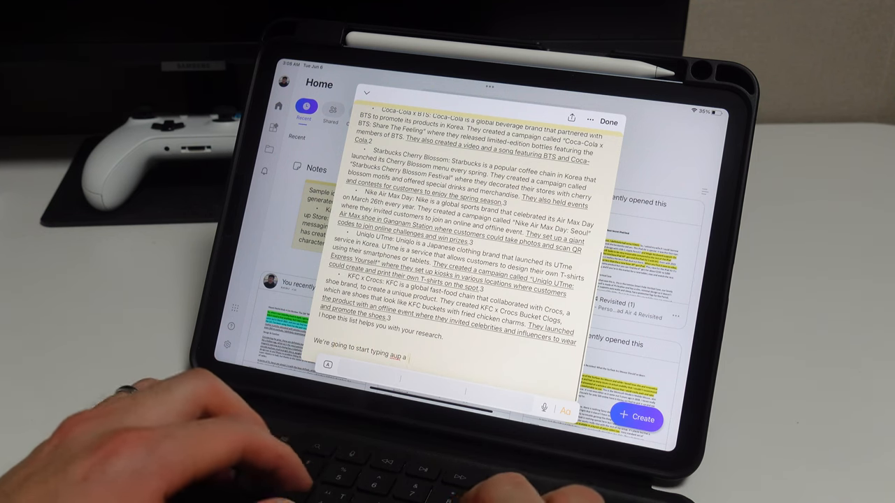
type("script now on this")
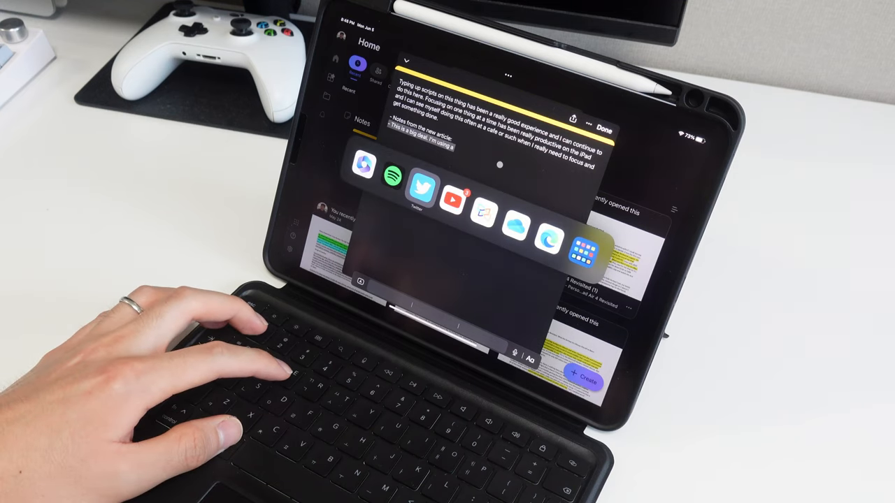
Switch from the notes to the YOASOBI - IDOL lyrics video in YouTube.
left_click(451, 202)
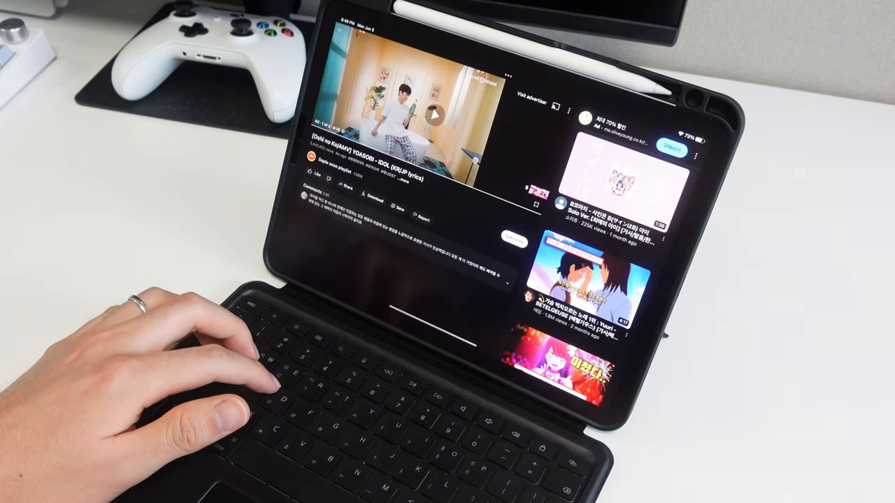